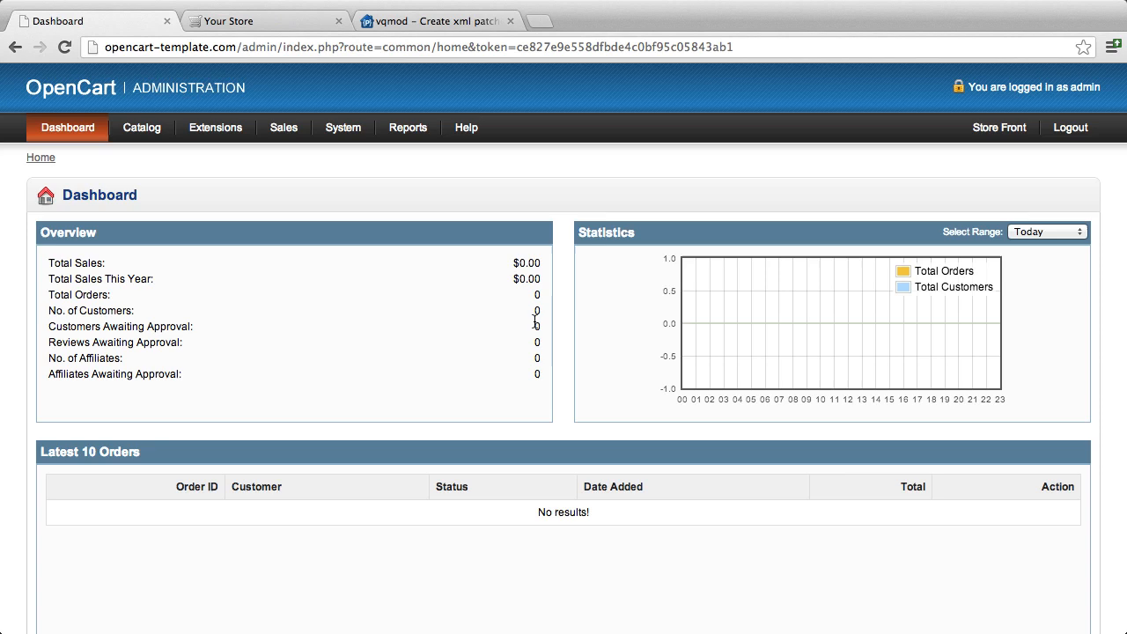
Step: Switch to the 'vqmod – Create xml patches' Google Code project page
{"action": "left_click", "coordinate": [437, 21]}
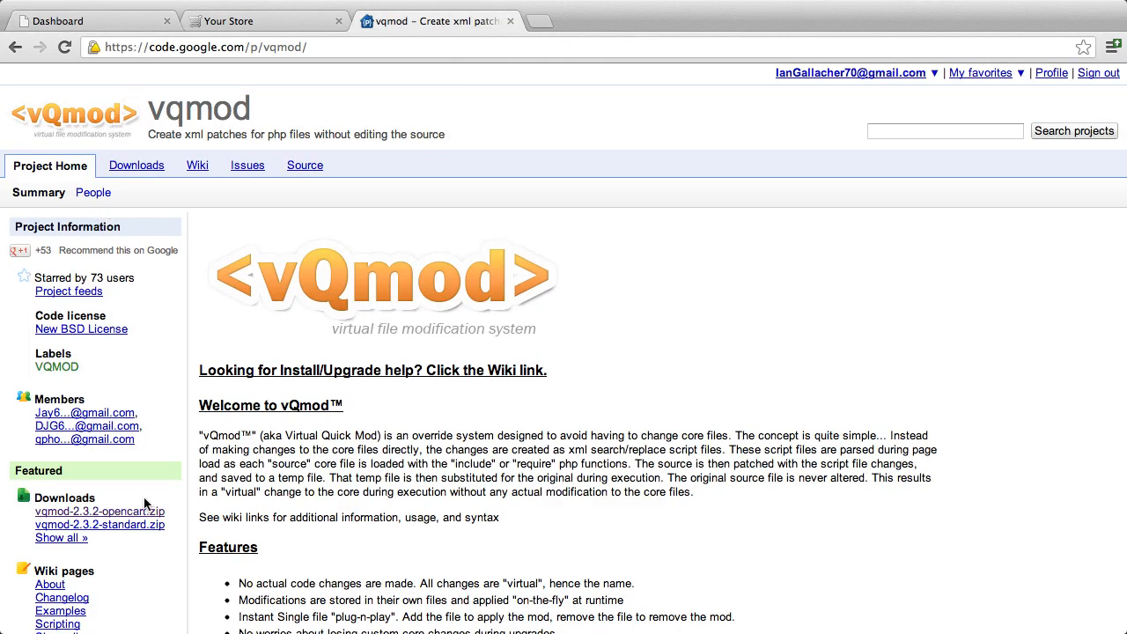
{"action": "mouse_move", "coordinate": [99, 510]}
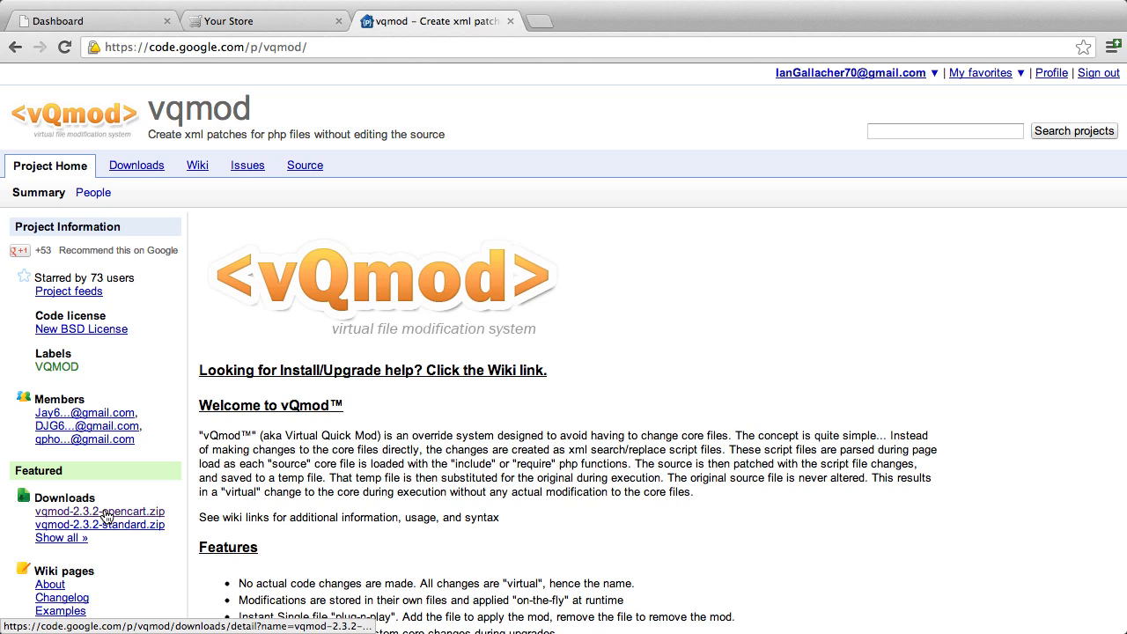
{"action": "mouse_move", "coordinate": [419, 130]}
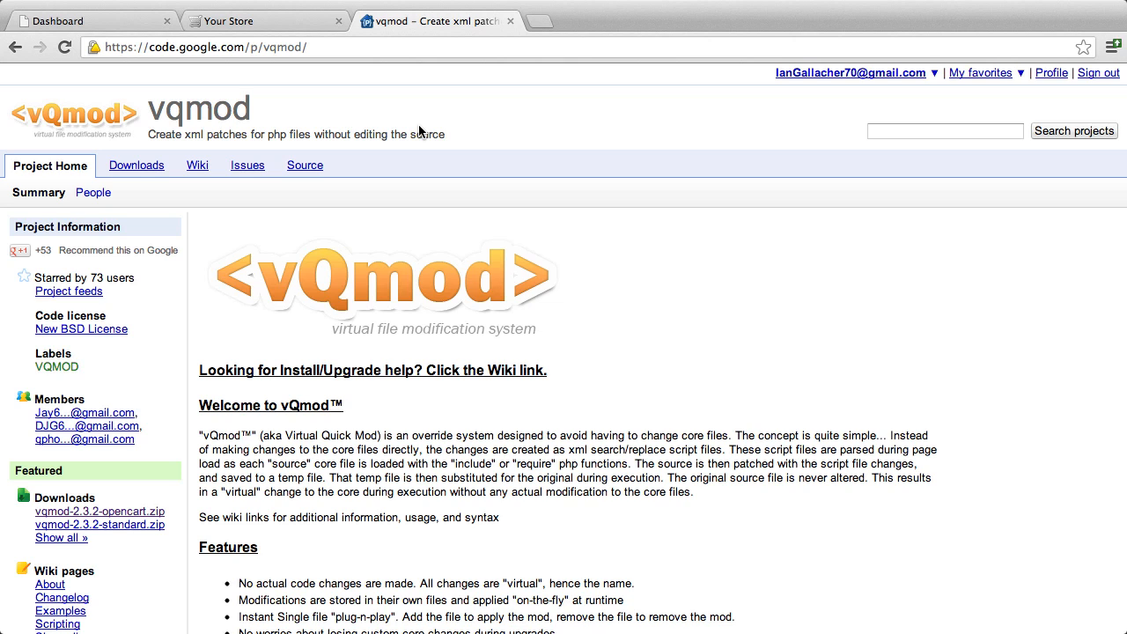
{"action": "mouse_move", "coordinate": [419, 132]}
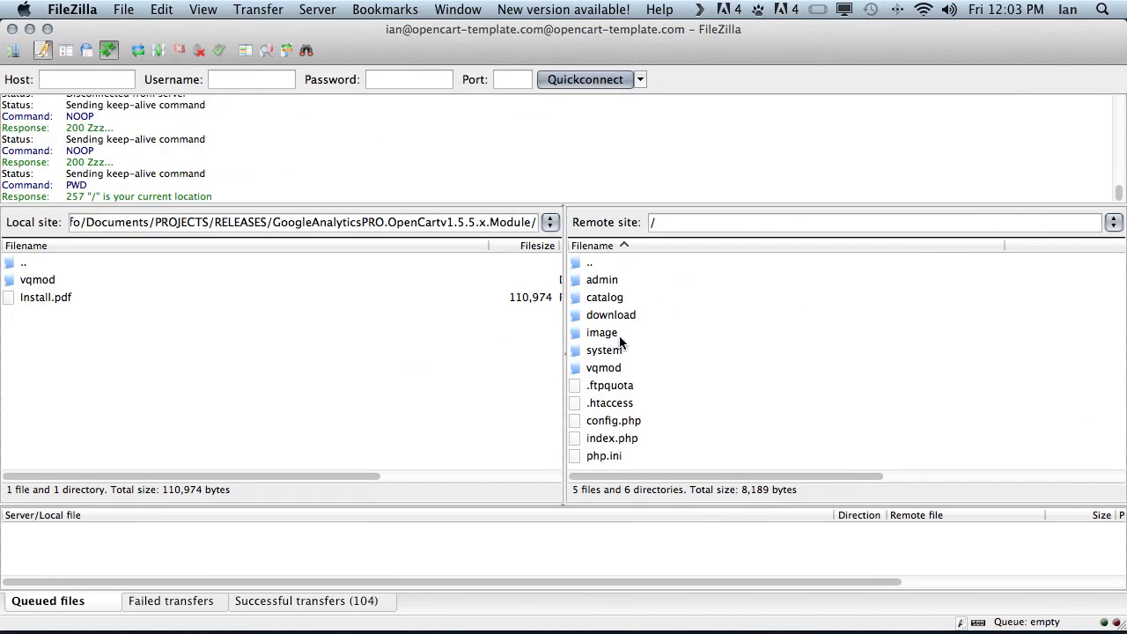
{"action": "left_click", "coordinate": [603, 368]}
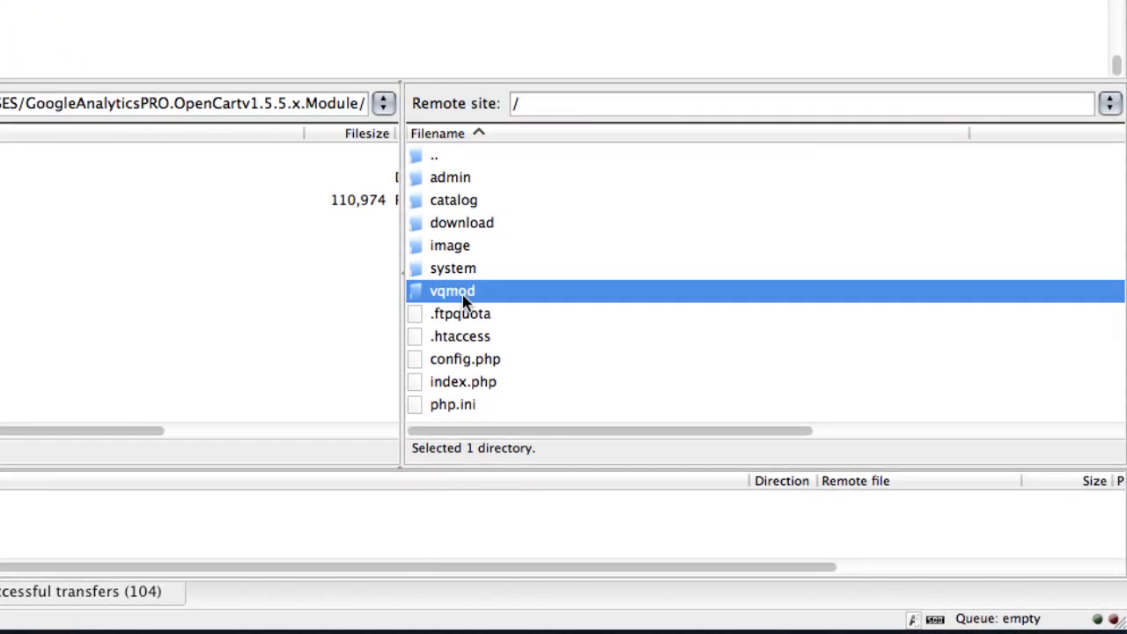
{"action": "mouse_move", "coordinate": [465, 165]}
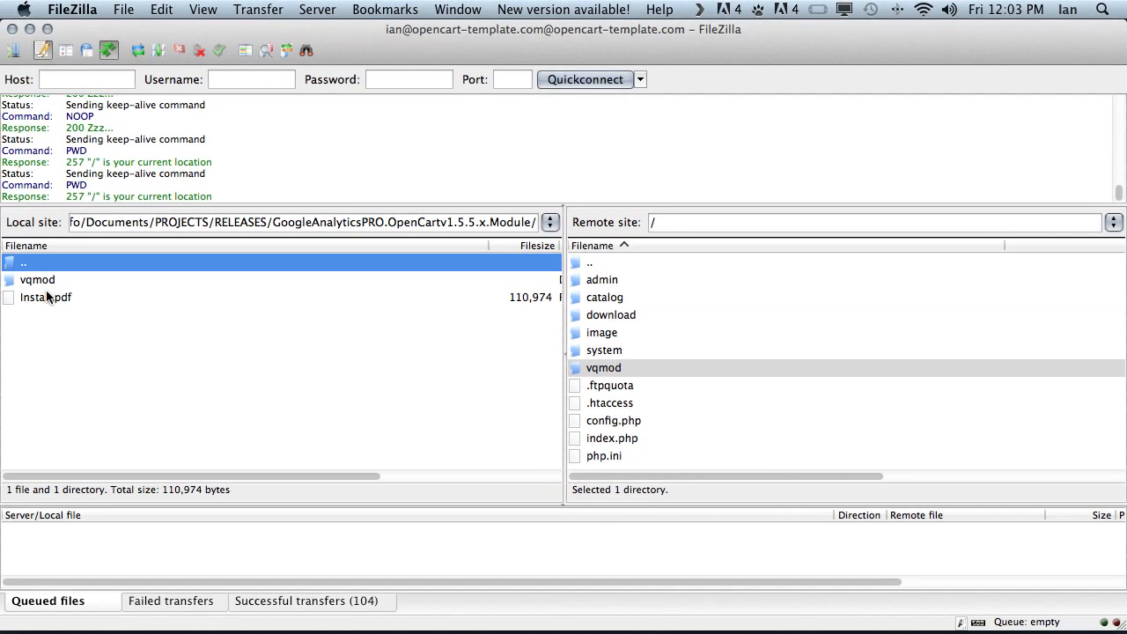
{"action": "left_click", "coordinate": [39, 278]}
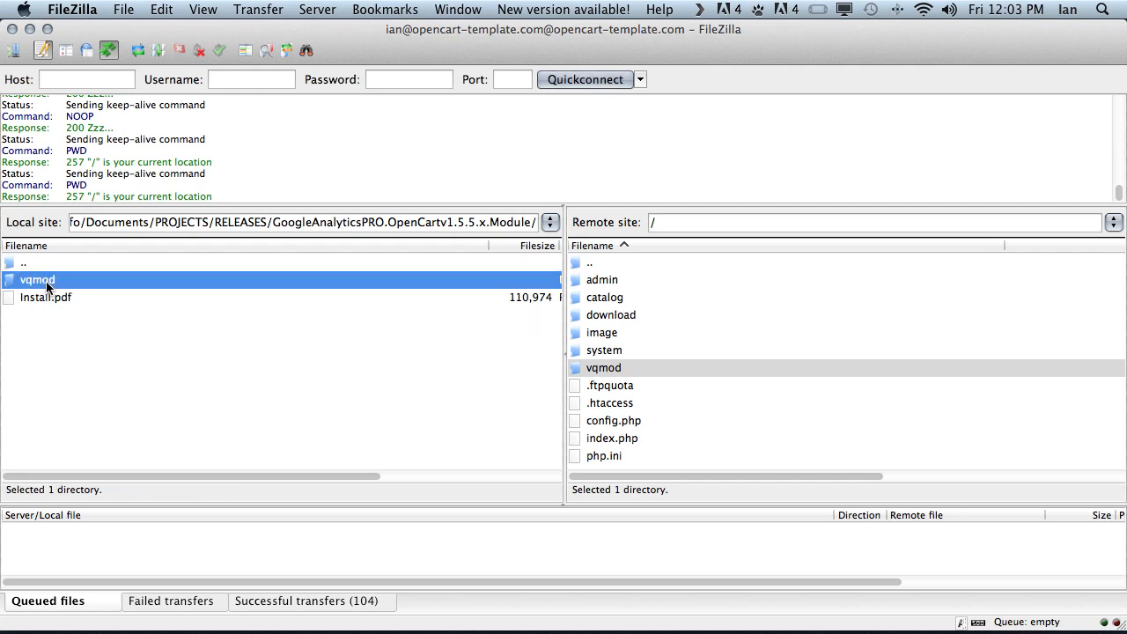
{"action": "left_click", "coordinate": [46, 296]}
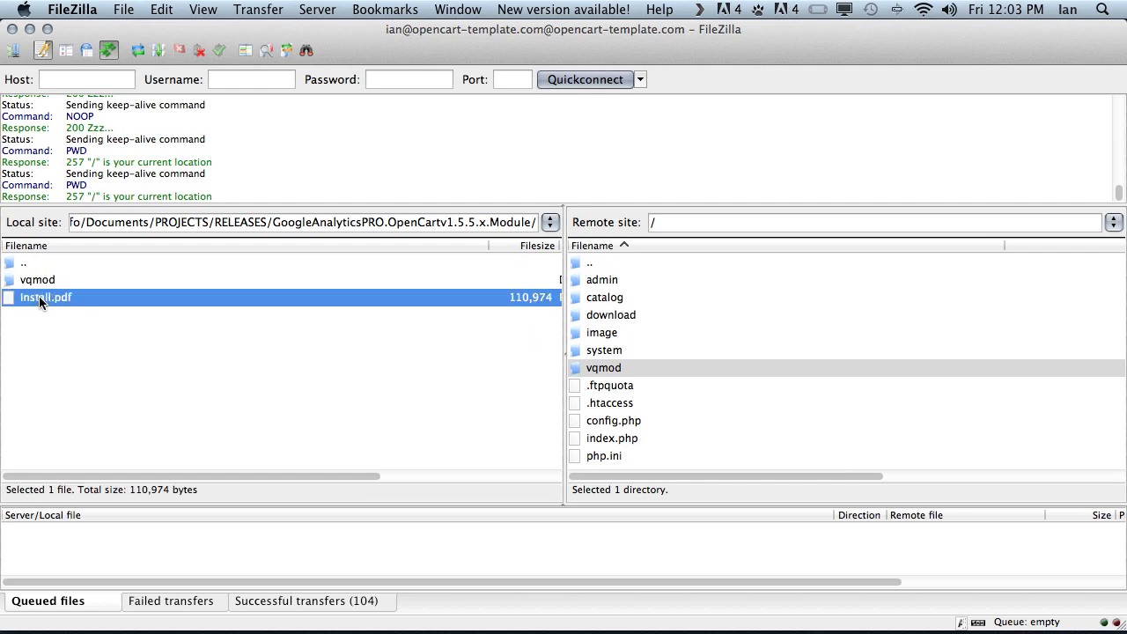
{"action": "left_click", "coordinate": [39, 279]}
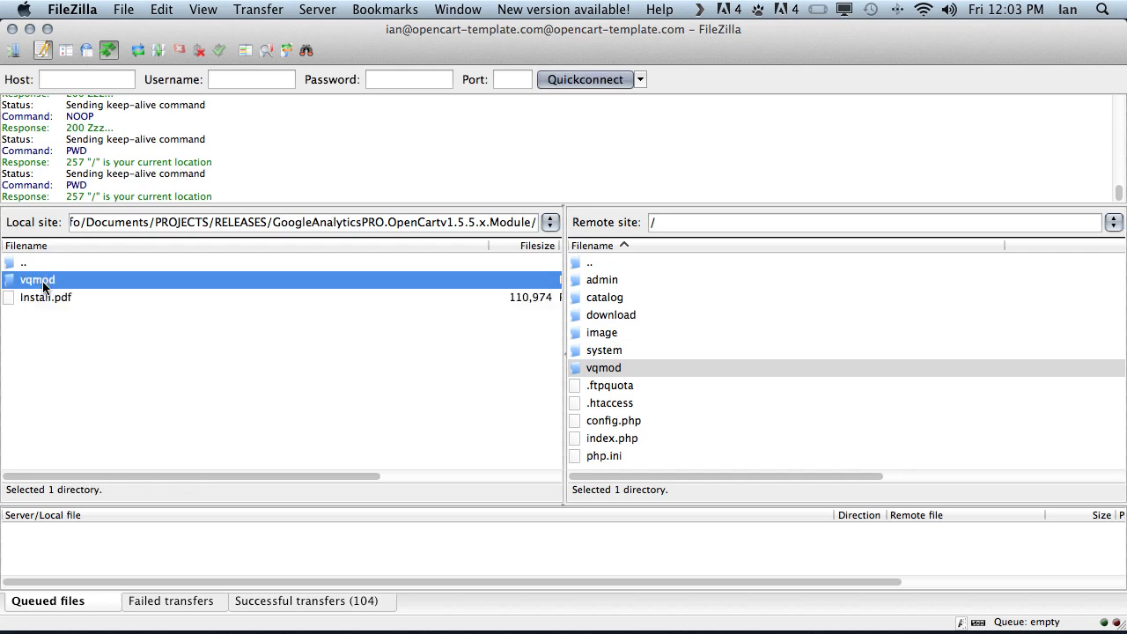
{"action": "double_click", "coordinate": [38, 279]}
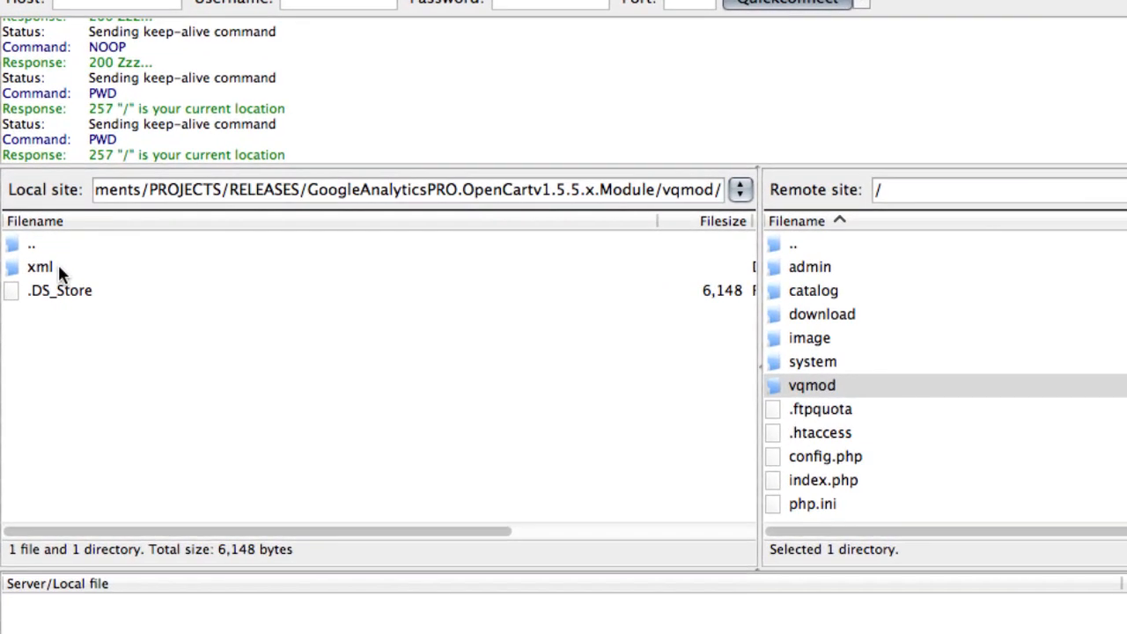
{"action": "left_click", "coordinate": [38, 267]}
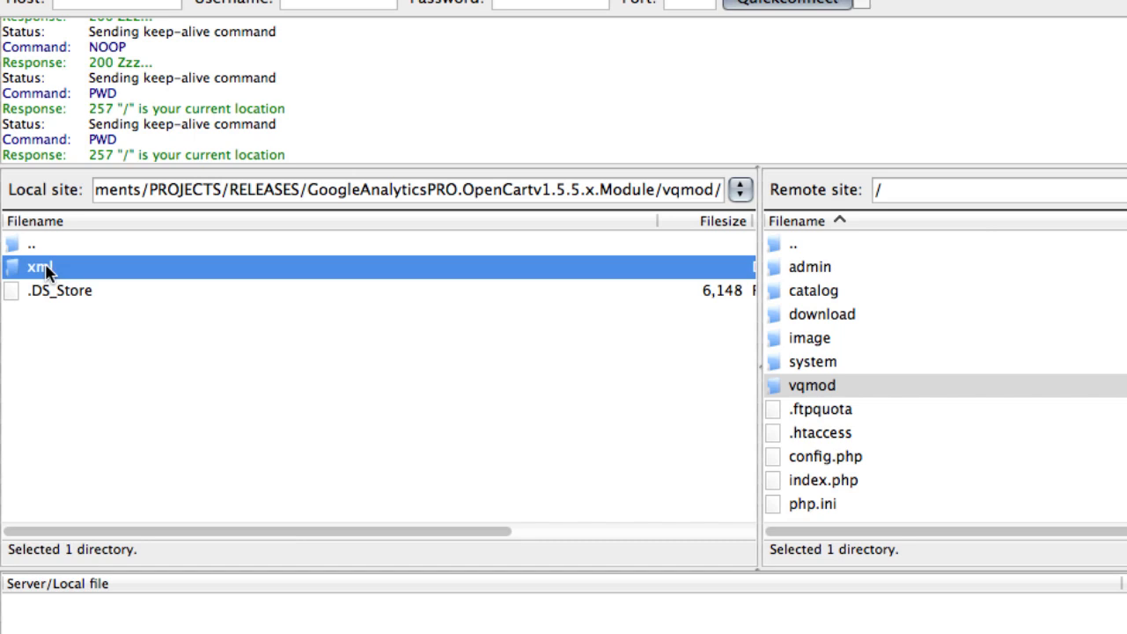
{"action": "mouse_move", "coordinate": [73, 282]}
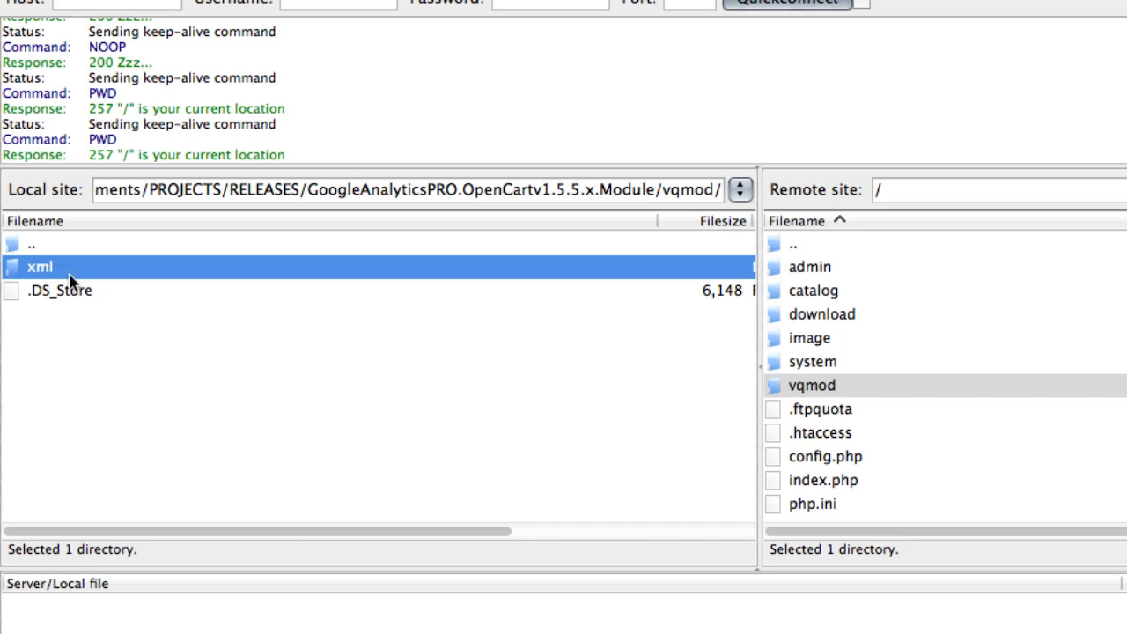
{"action": "double_click", "coordinate": [40, 268]}
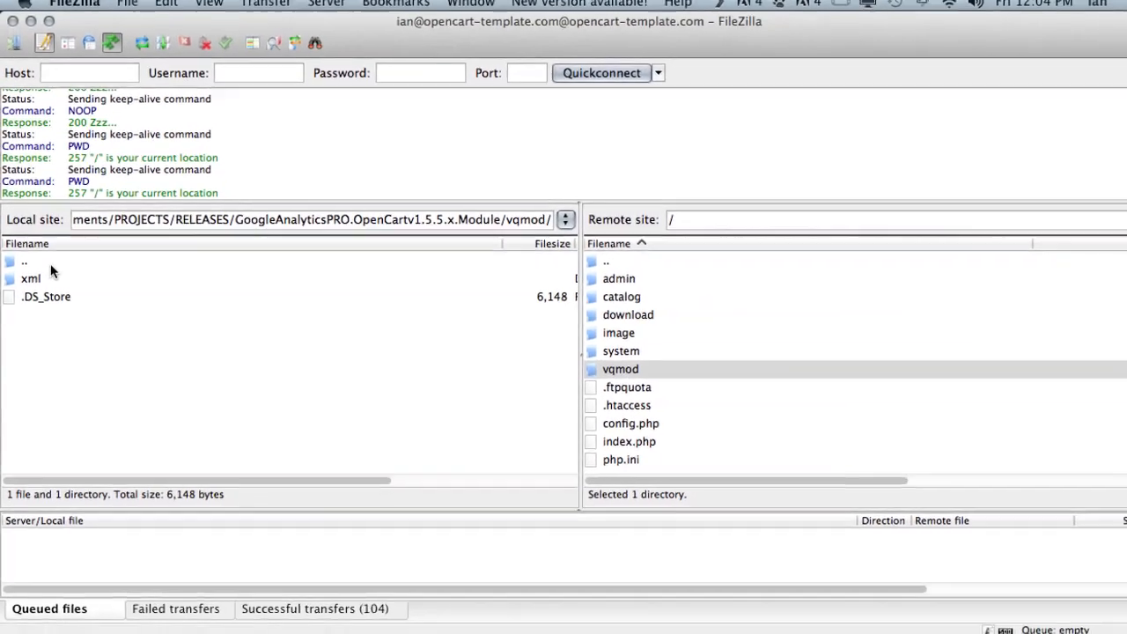
{"action": "left_click", "coordinate": [25, 263]}
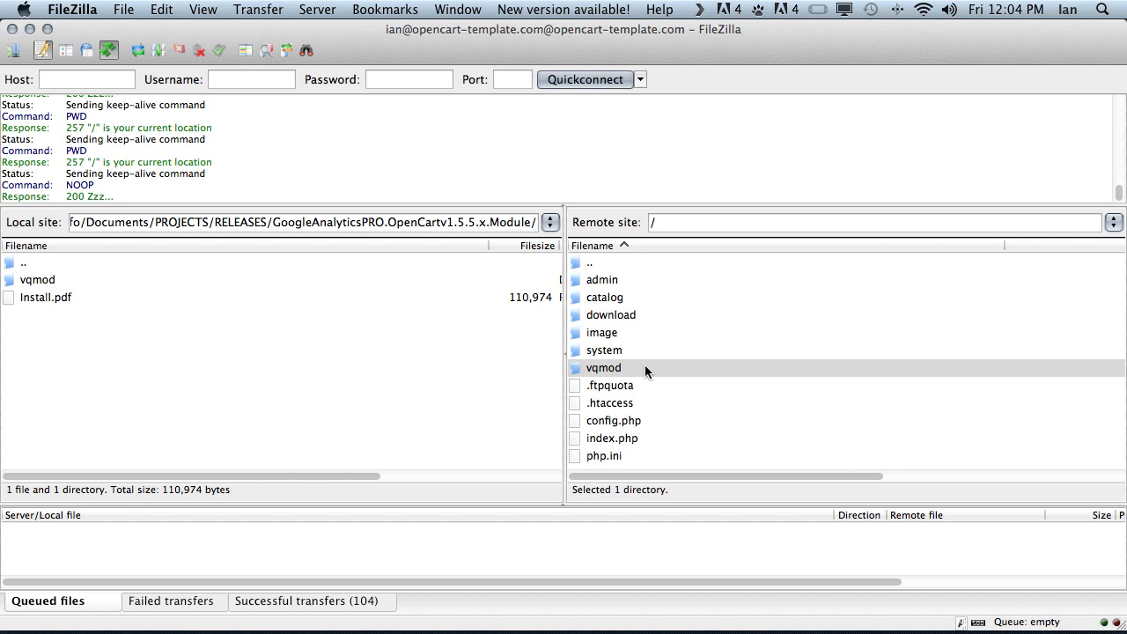
Step: Browse into the server's vqmod/xml folder, then drag the local vqmod folder onto the server root
{"action": "double_click", "coordinate": [603, 369]}
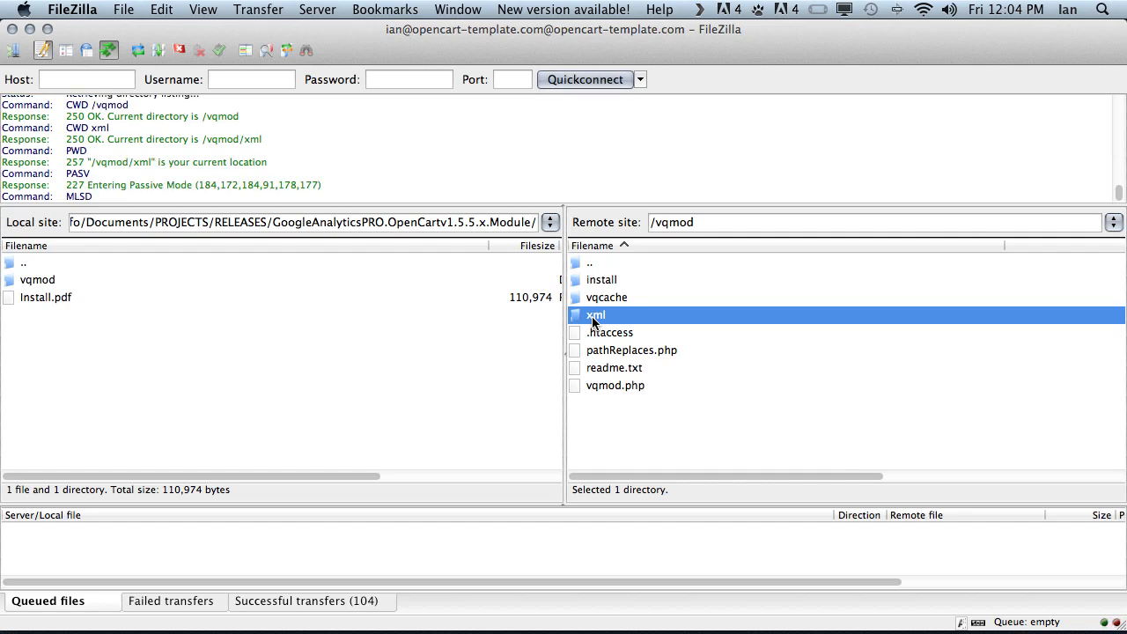
{"action": "double_click", "coordinate": [597, 313]}
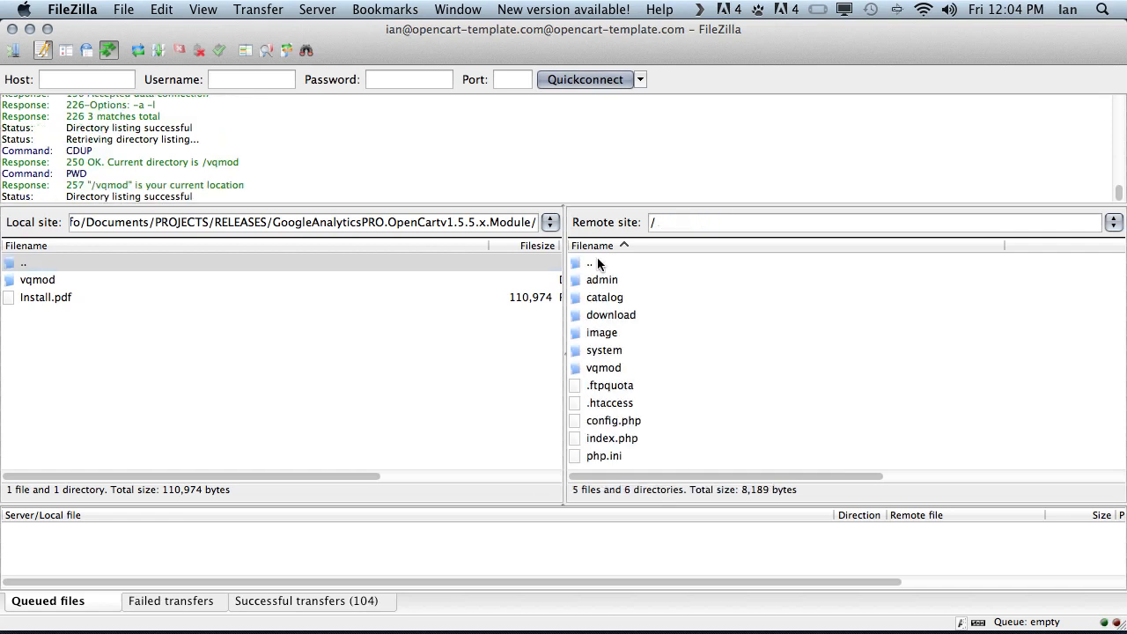
{"action": "left_click", "coordinate": [39, 279]}
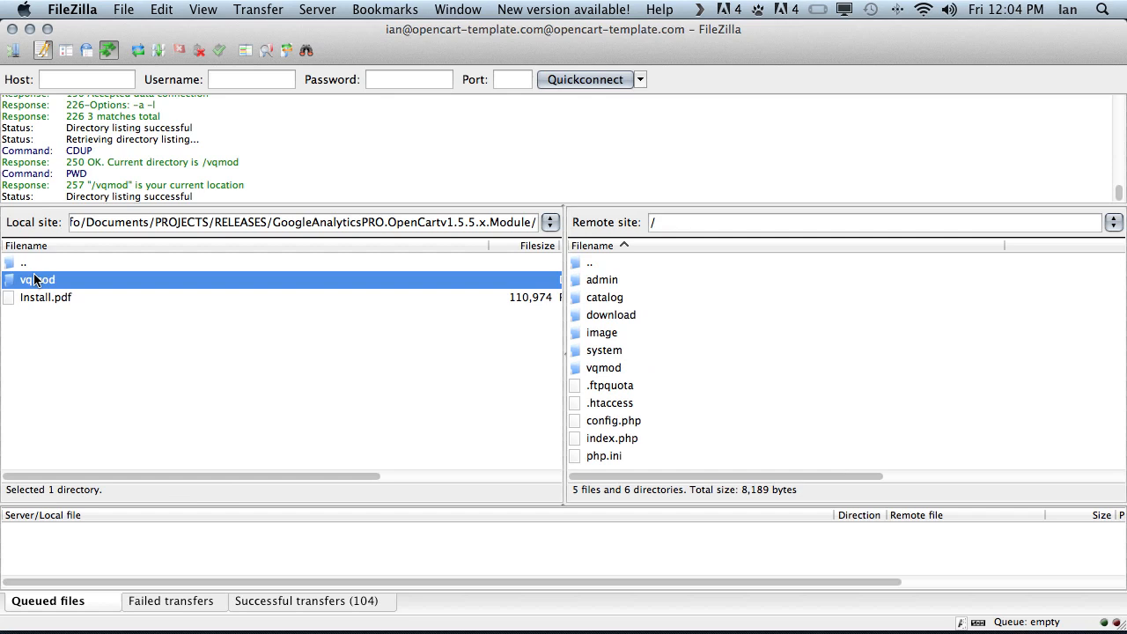
{"action": "left_click_drag", "start_coordinate": [37, 278], "coordinate": [243, 342]}
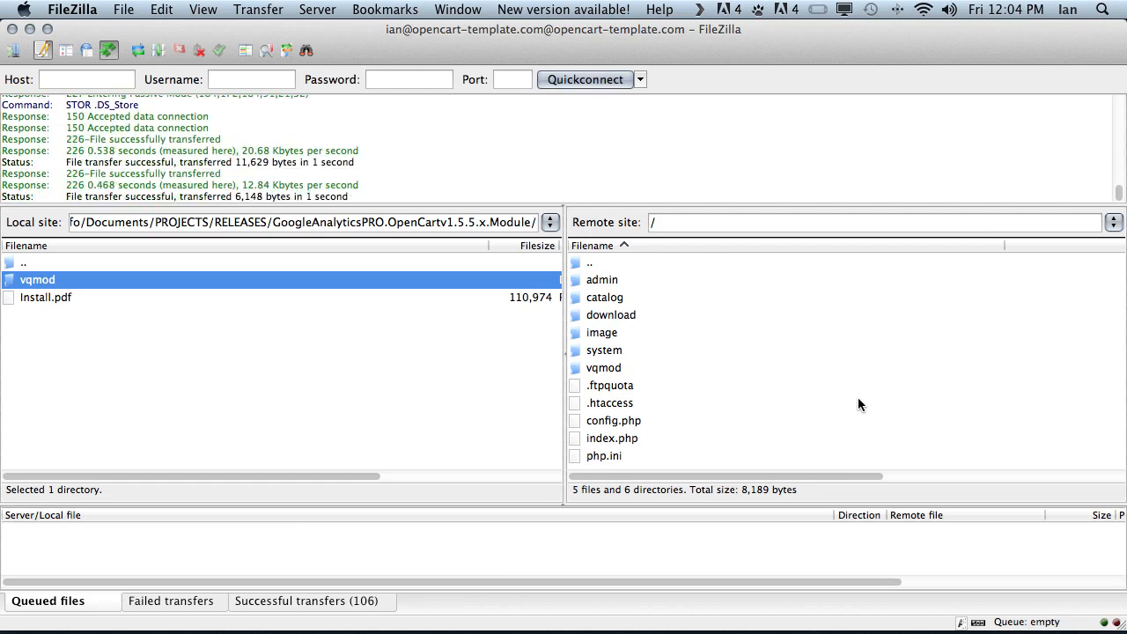
Step: Navigate the remote pane into /vqmod/xml where googleanalytics.xml sits
{"action": "left_click", "coordinate": [604, 368]}
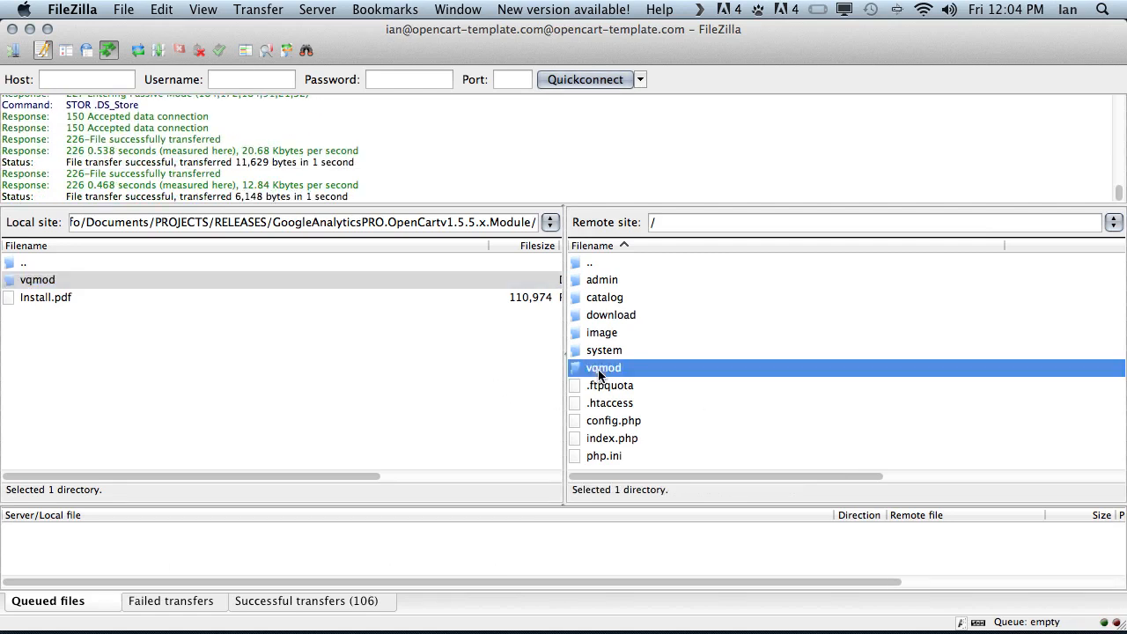
{"action": "double_click", "coordinate": [602, 369]}
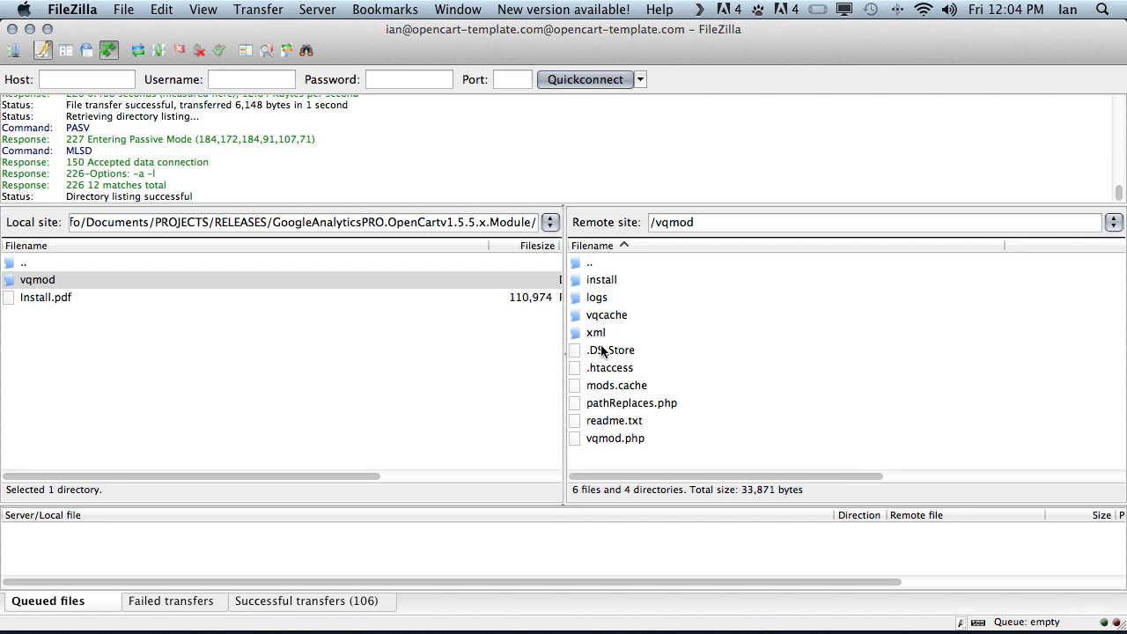
{"action": "mouse_move", "coordinate": [602, 335]}
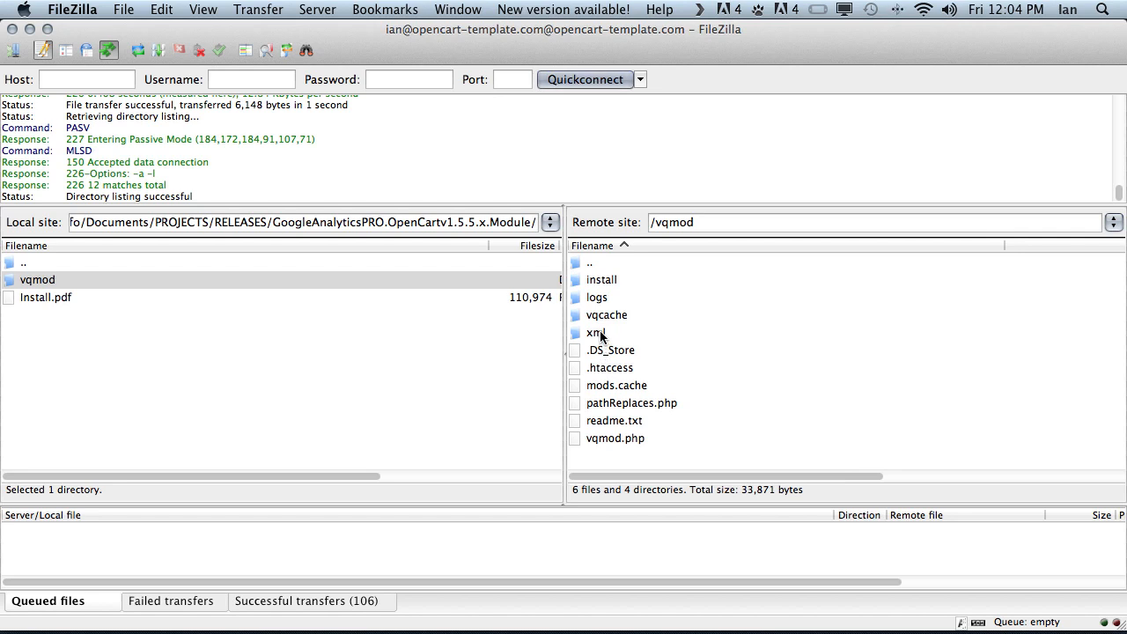
{"action": "double_click", "coordinate": [599, 333]}
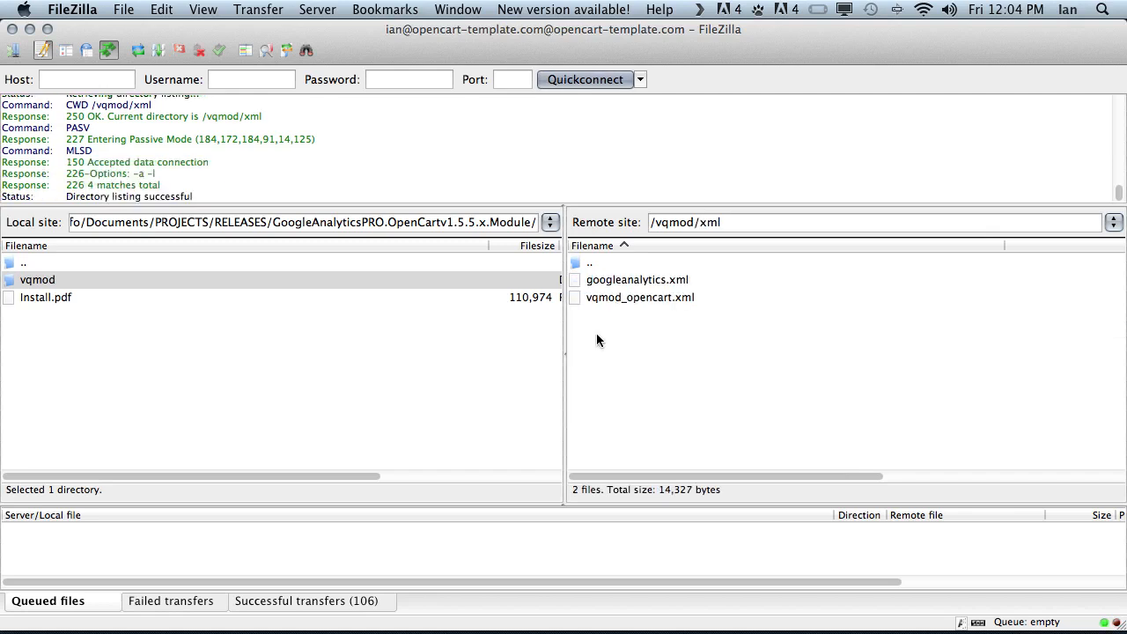
{"action": "left_click", "coordinate": [638, 278]}
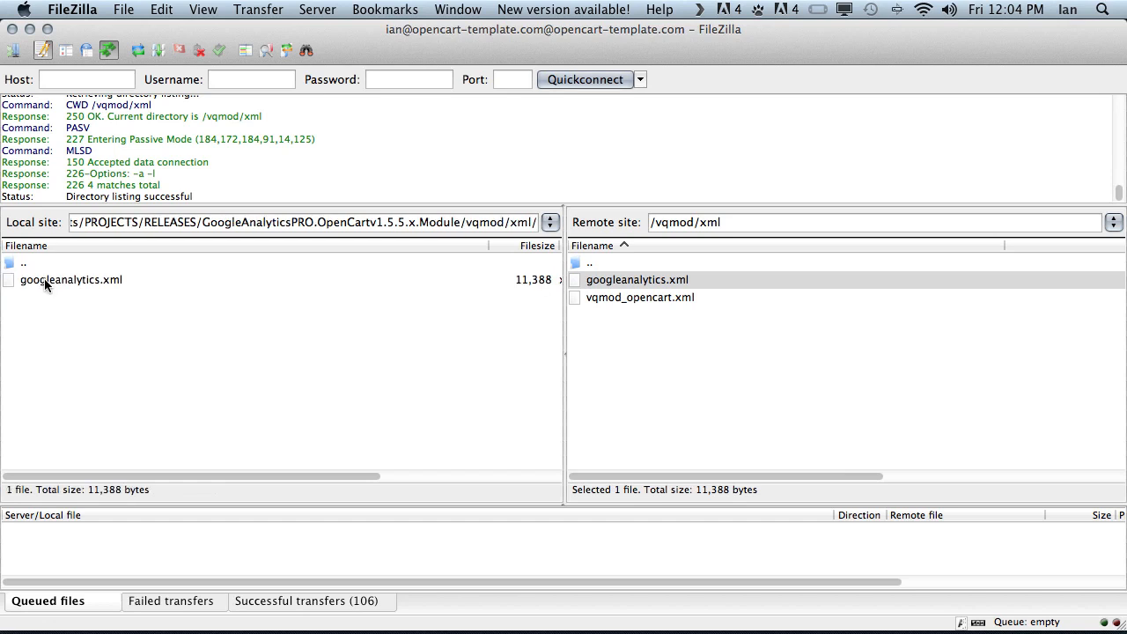
Step: Upload local googleanalytics.xml over the server copy, confirming Overwrite, then return to the store admin
{"action": "left_click_drag", "start_coordinate": [70, 278], "coordinate": [784, 334]}
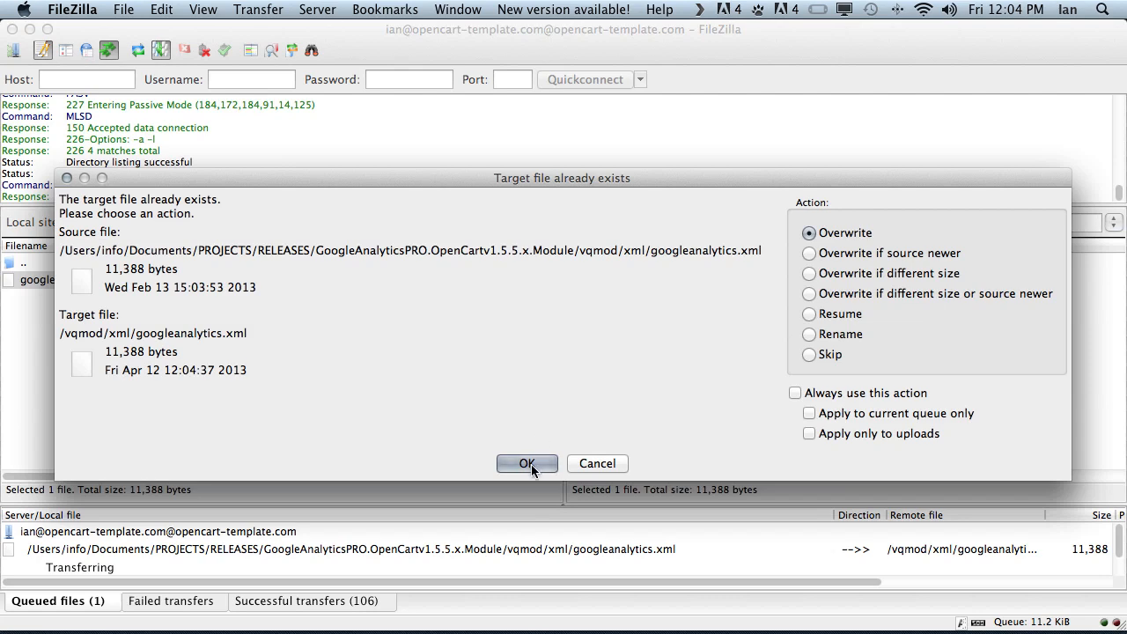
{"action": "left_click", "coordinate": [527, 464]}
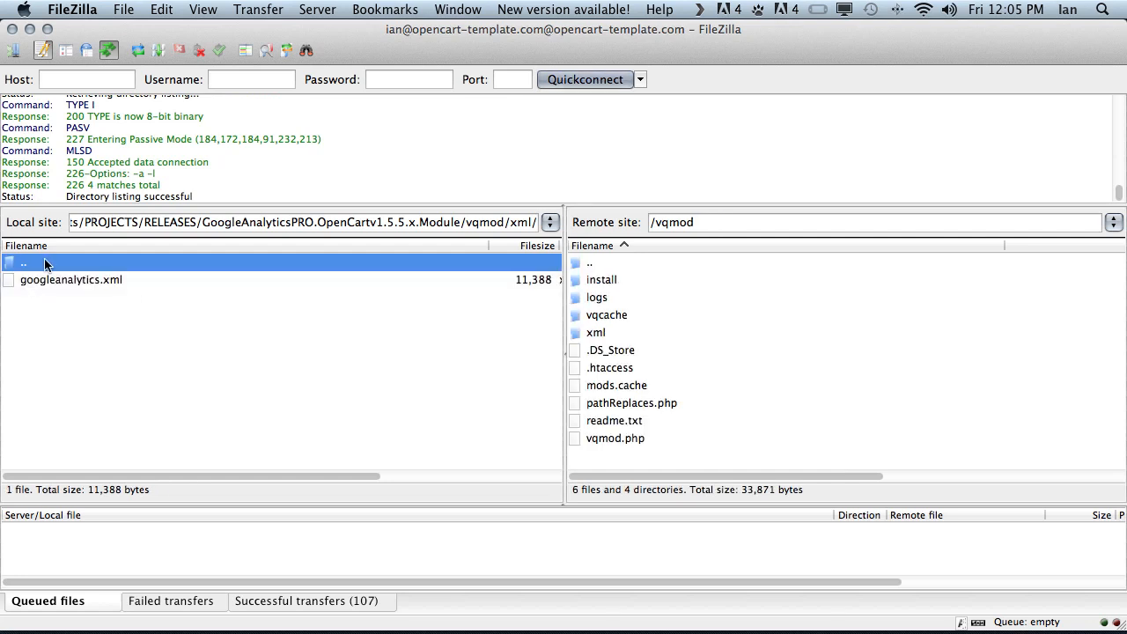
{"action": "double_click", "coordinate": [25, 264]}
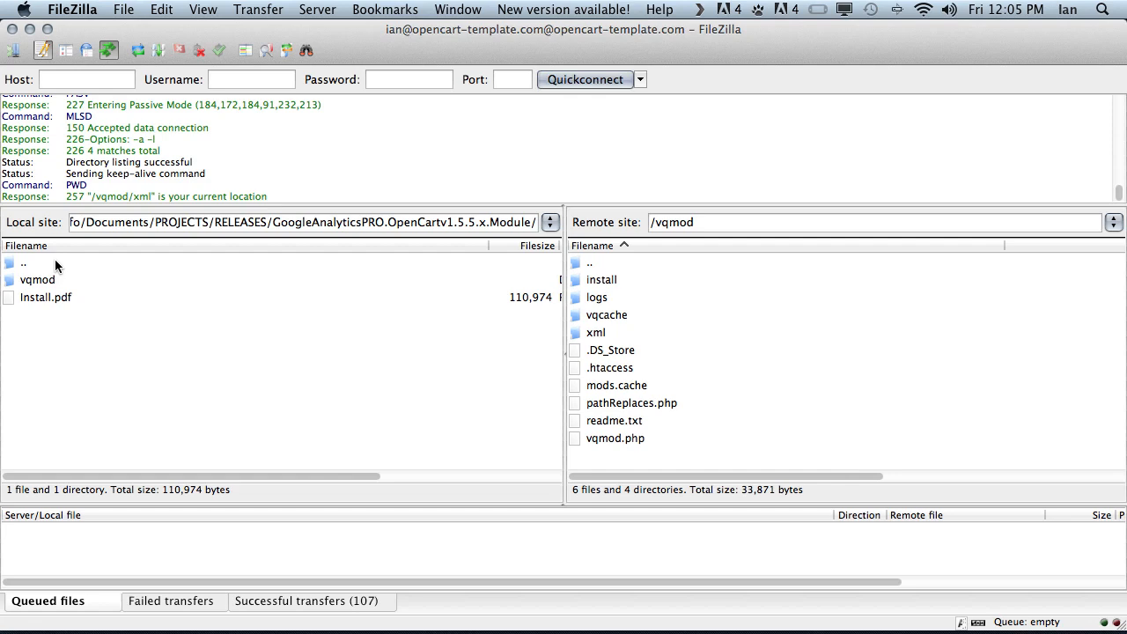
{"action": "key", "text": "cmd+tab"}
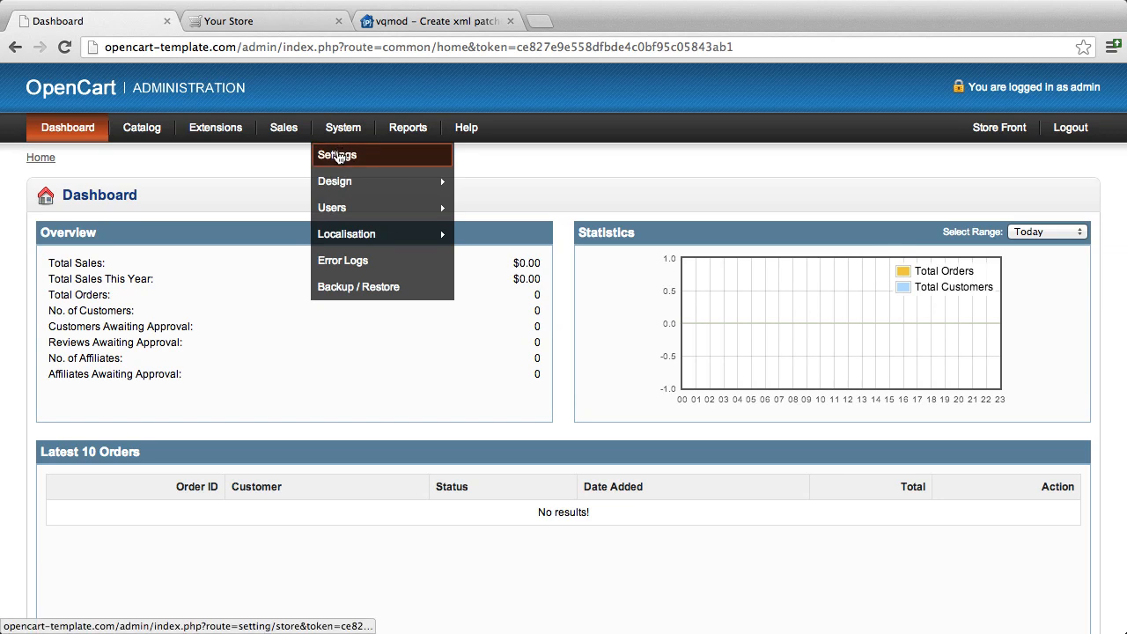
Step: Go to System > Settings and edit Your Store's settings
{"action": "left_click", "coordinate": [337, 155]}
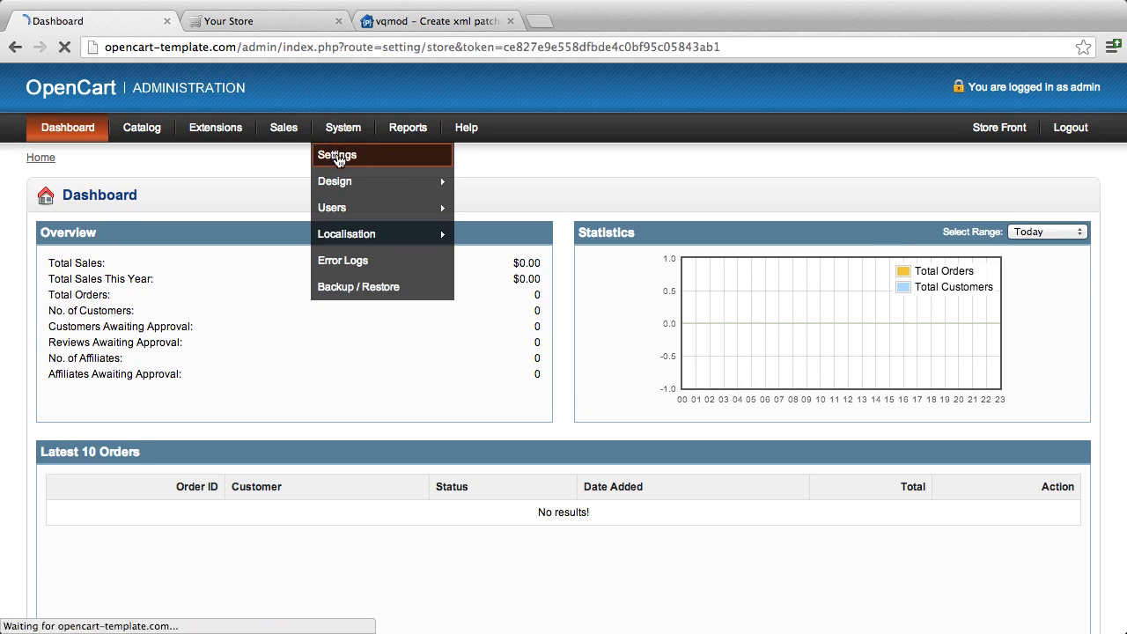
{"action": "left_click", "coordinate": [336, 155]}
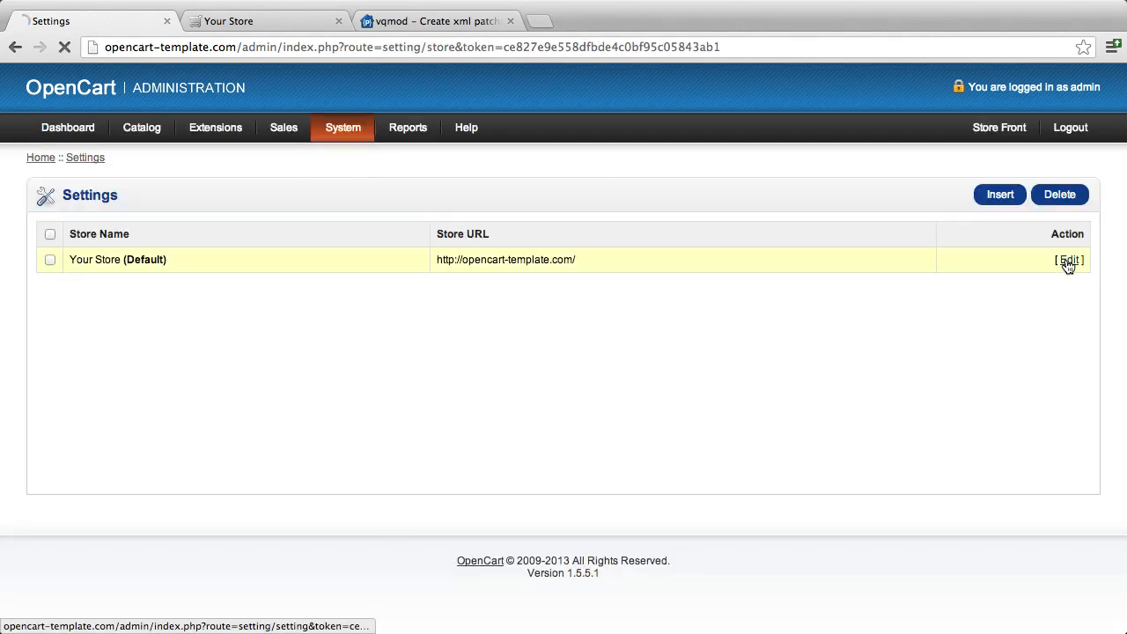
{"action": "left_click", "coordinate": [1067, 259]}
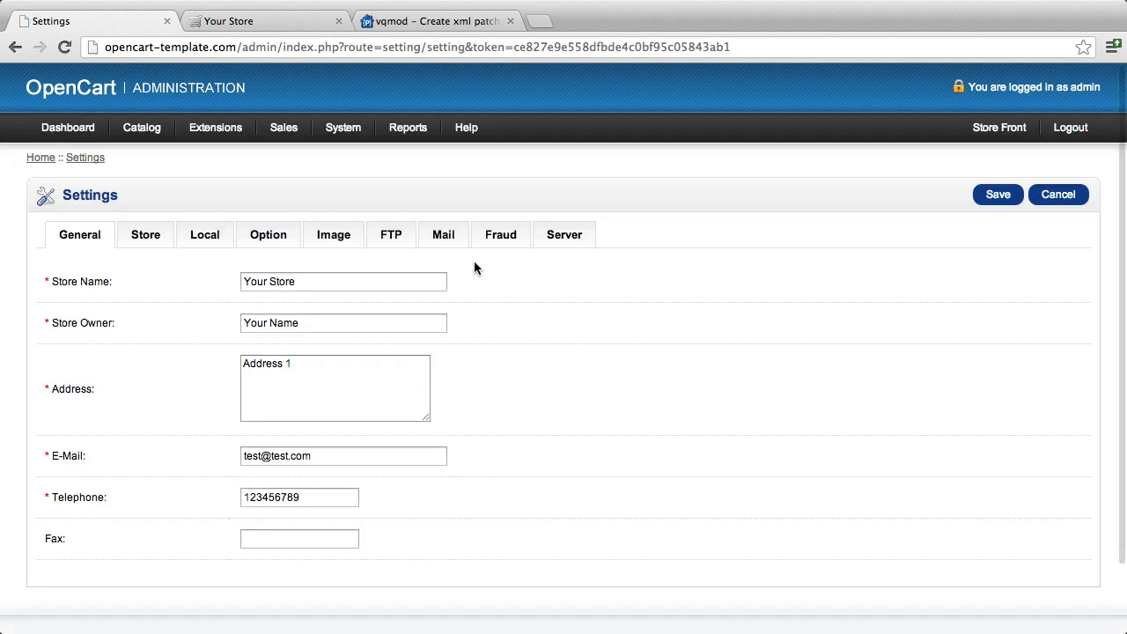
Step: Show the Server settings and locate the new, empty Google Analytics Profile ID field
{"action": "left_click", "coordinate": [564, 234]}
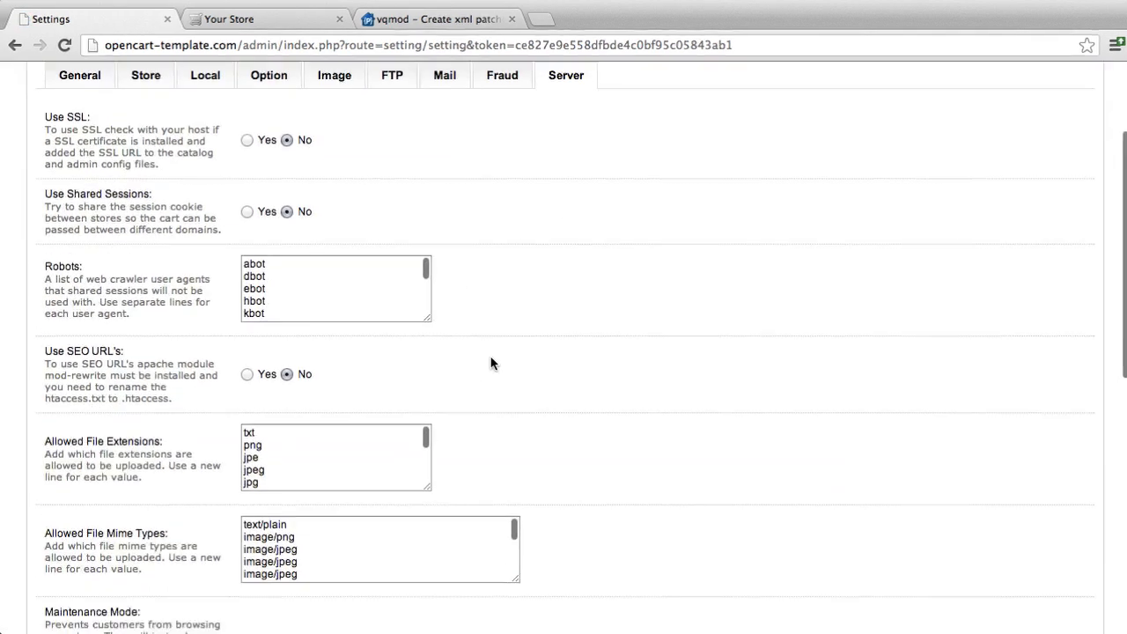
{"action": "scroll", "scroll_direction": "down", "scroll_amount": 3}
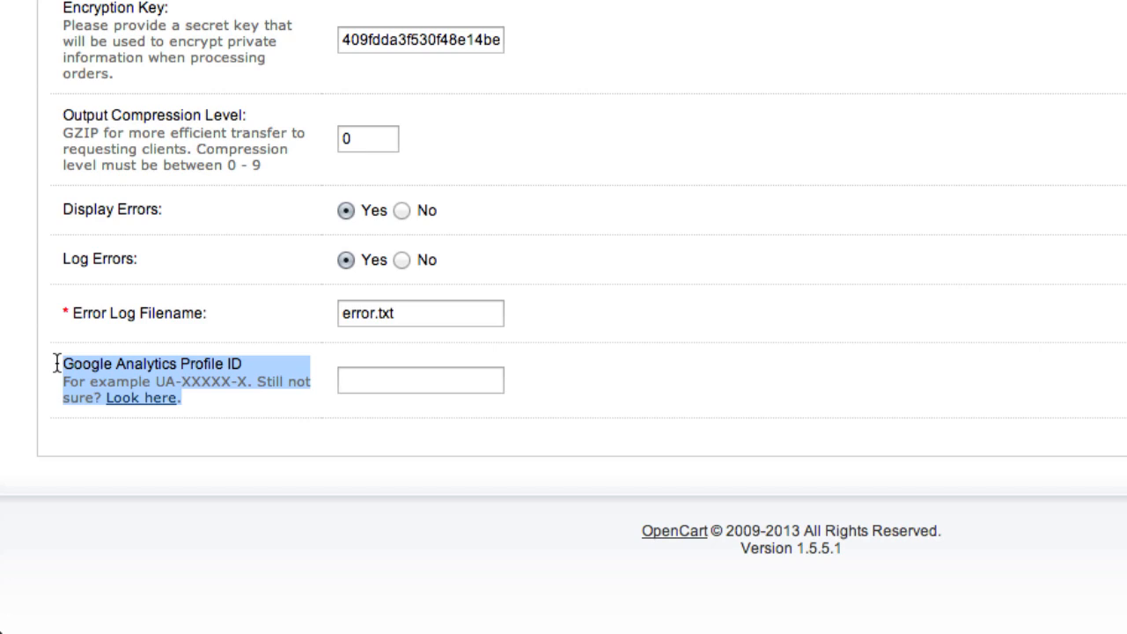
{"action": "left_click", "coordinate": [420, 381]}
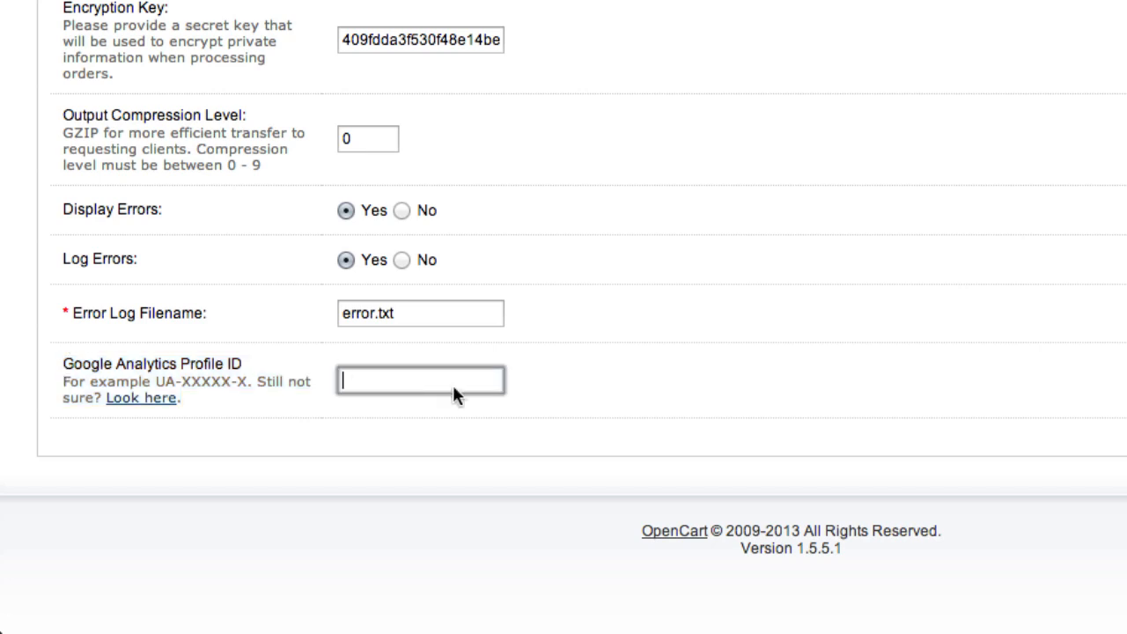